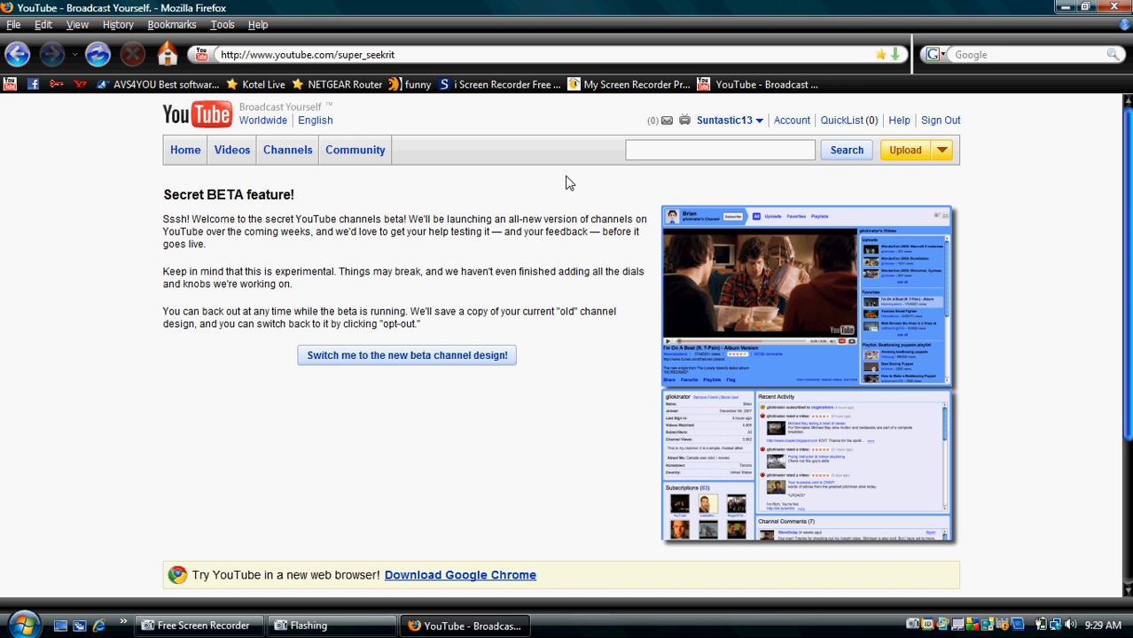
pyautogui.moveTo(556, 189)
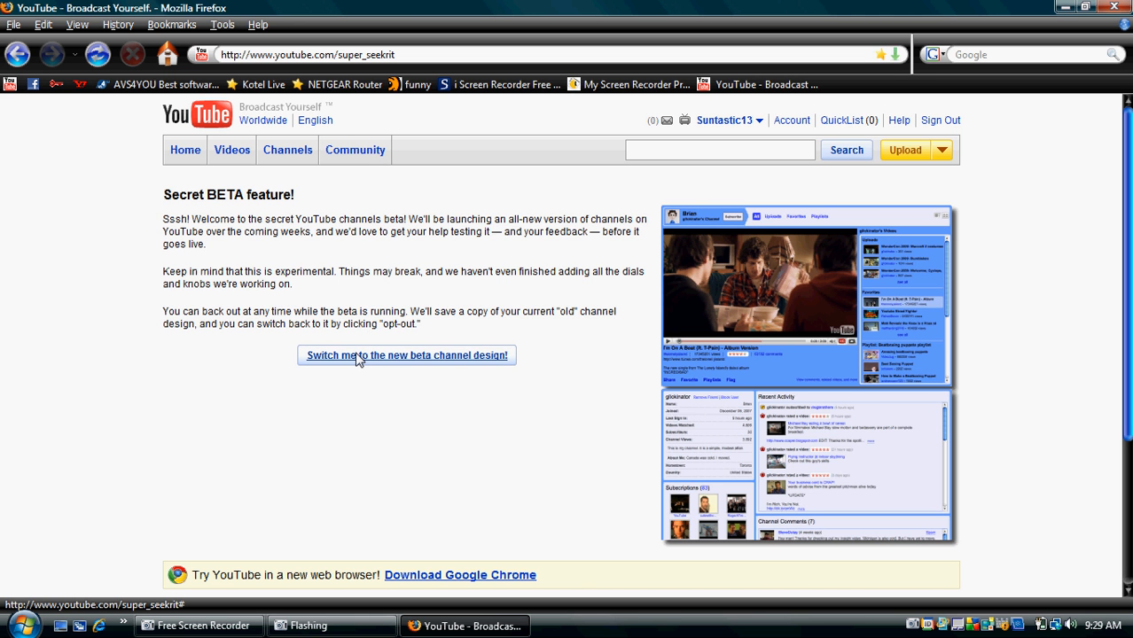
# - Switch to the new beta channel design and accept the 'OK, cool, let's go' welcome popup
pyautogui.click(407, 356)
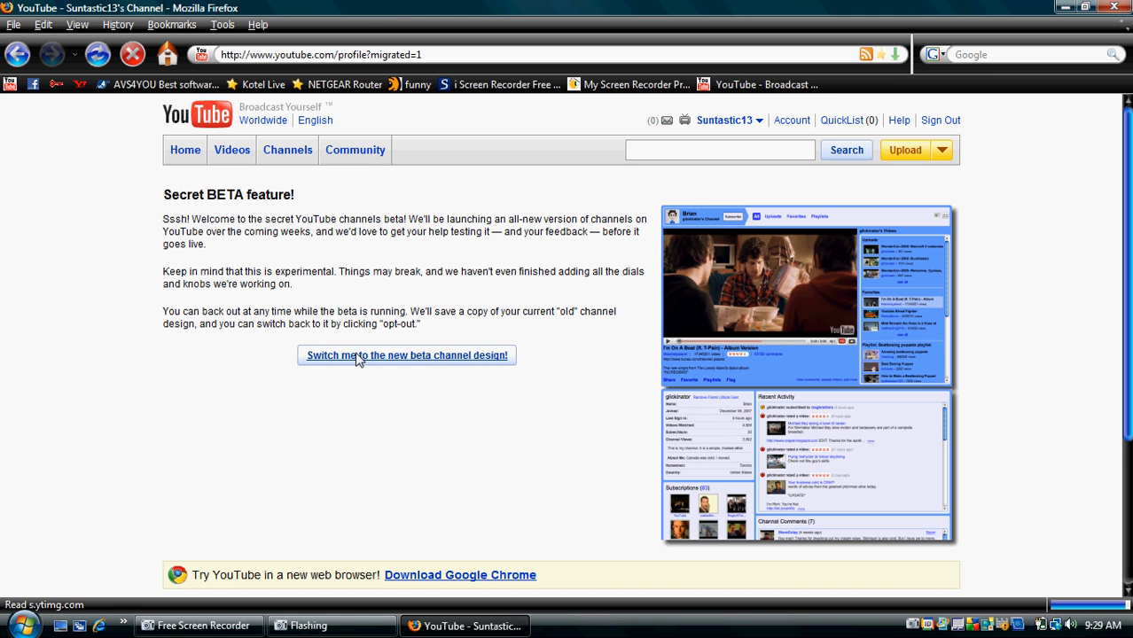
pyautogui.click(406, 356)
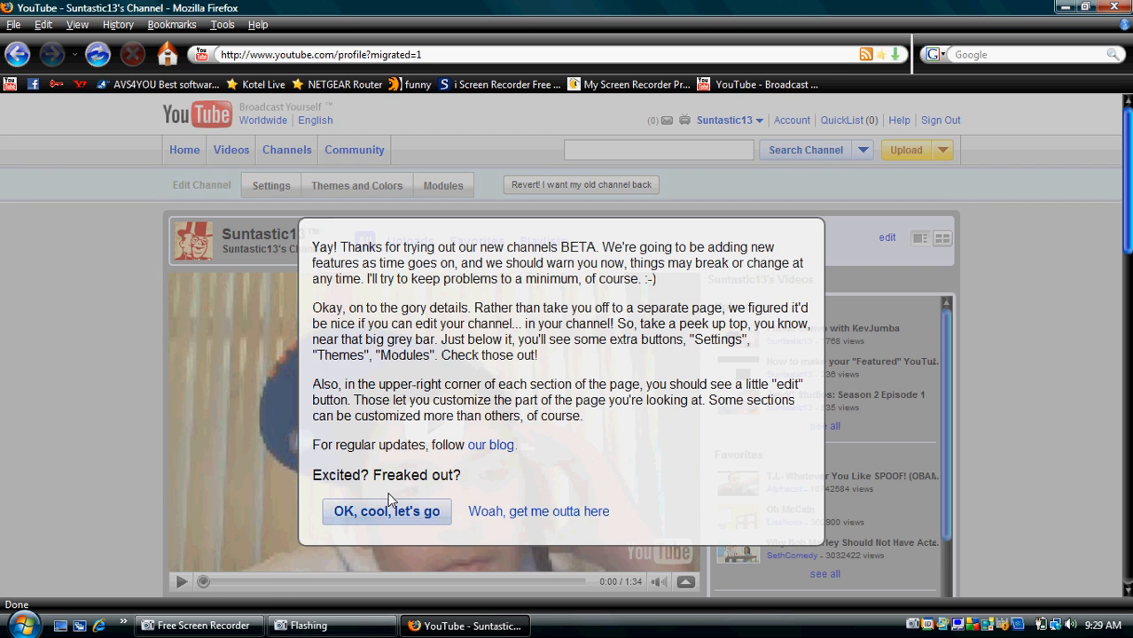
pyautogui.click(386, 512)
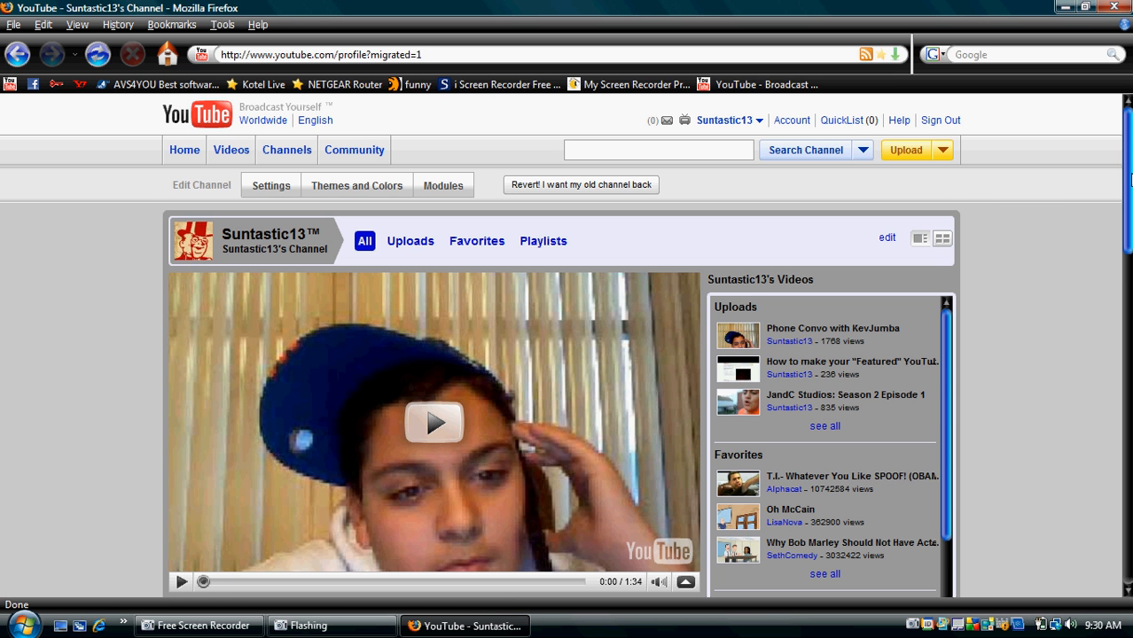
pyautogui.scroll(-3)
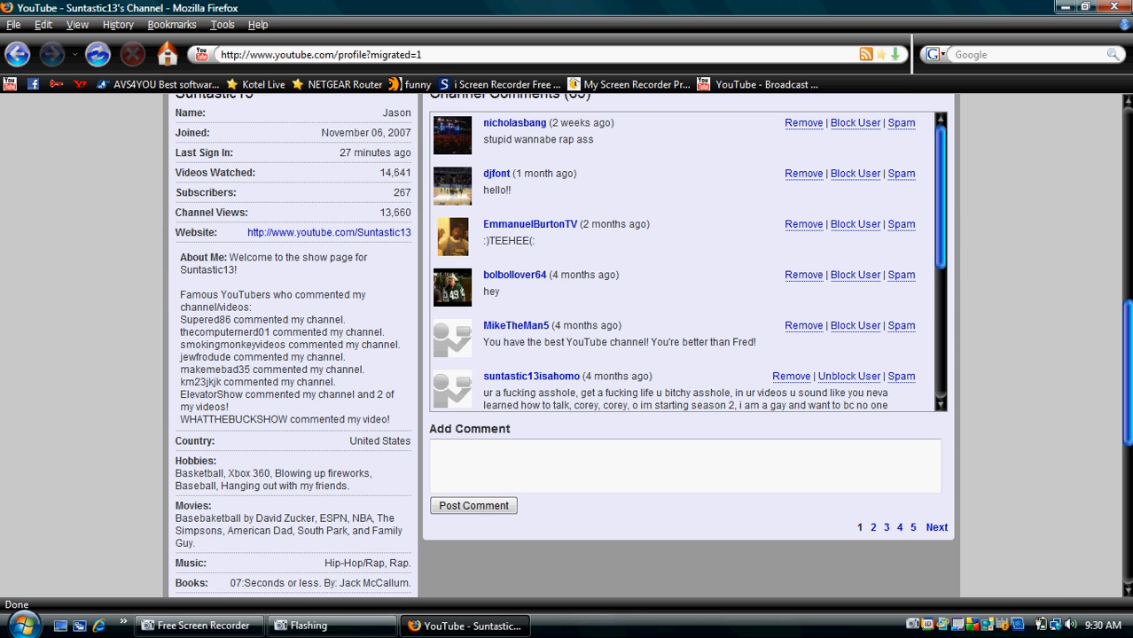
pyautogui.scroll(-3)
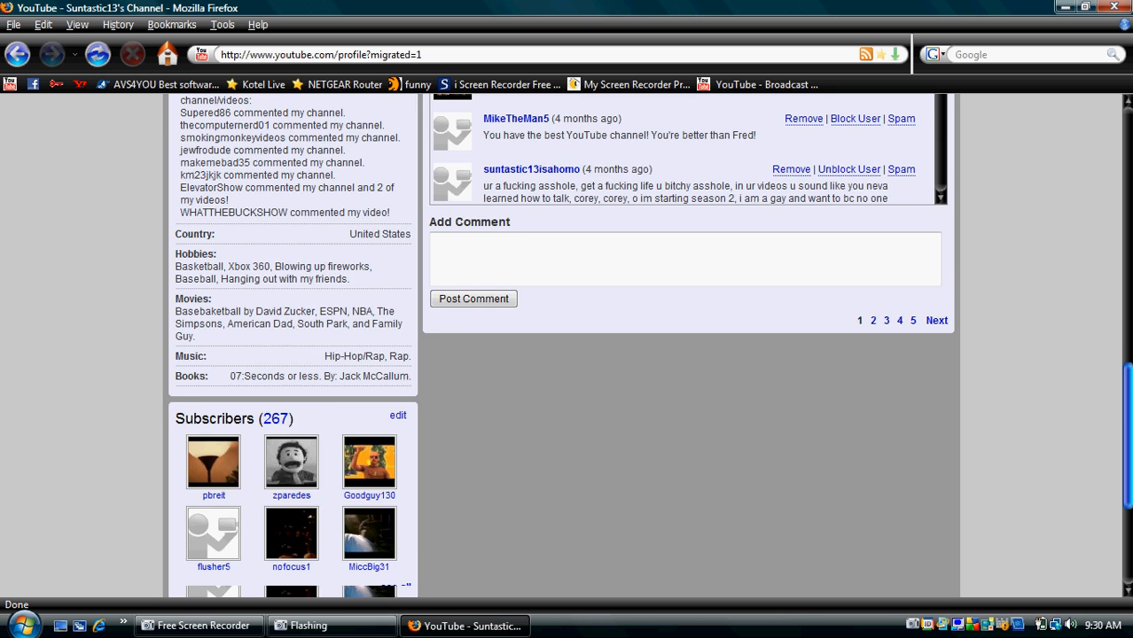
pyautogui.scroll(3)
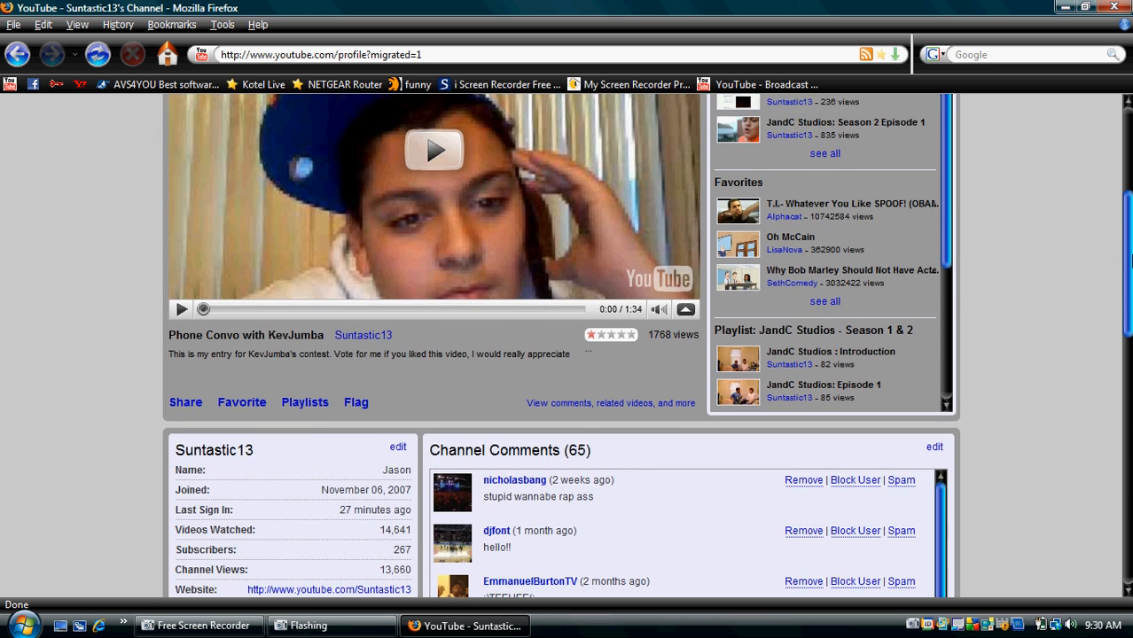
pyautogui.scroll(3)
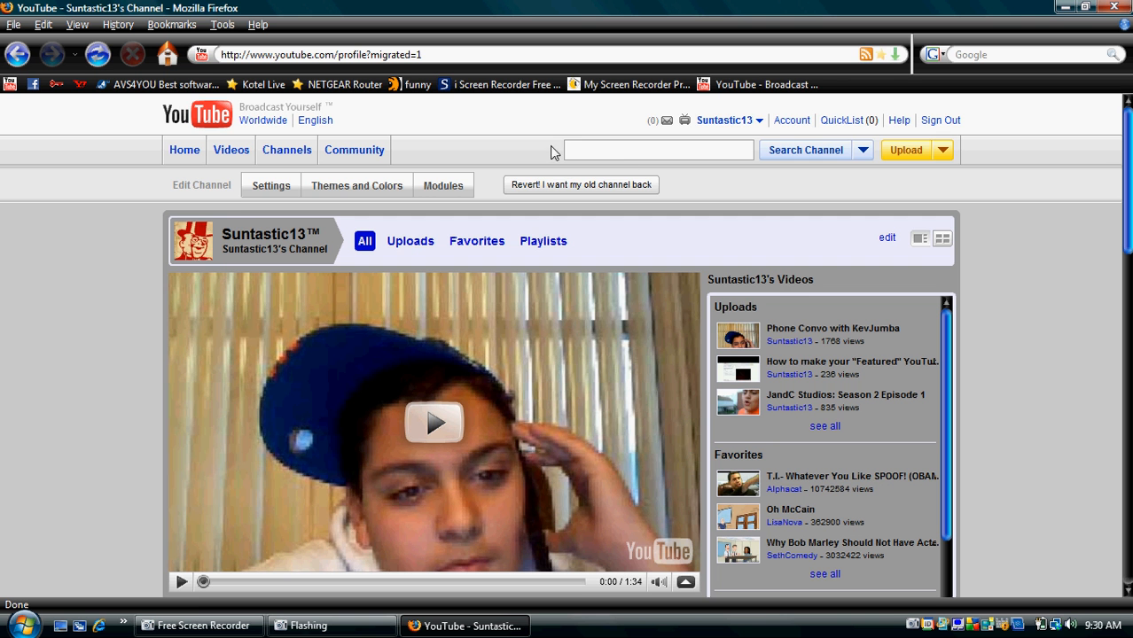
pyautogui.moveTo(260, 186)
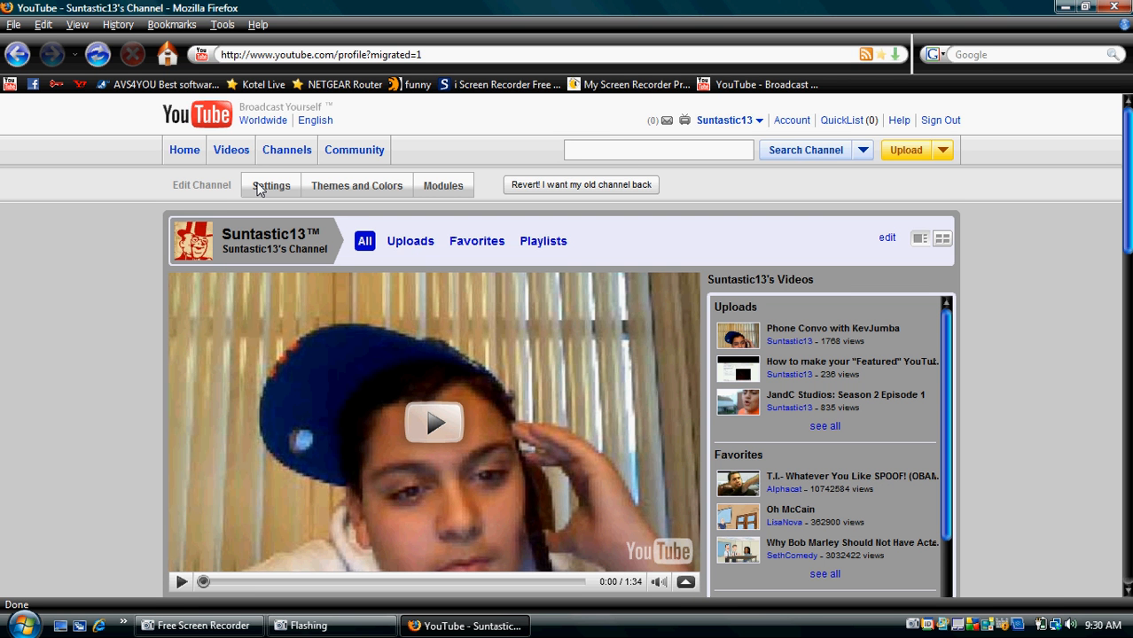
# - Check the Settings and Modules tabs, then revert to the old channel and confirm with OK
pyautogui.click(271, 185)
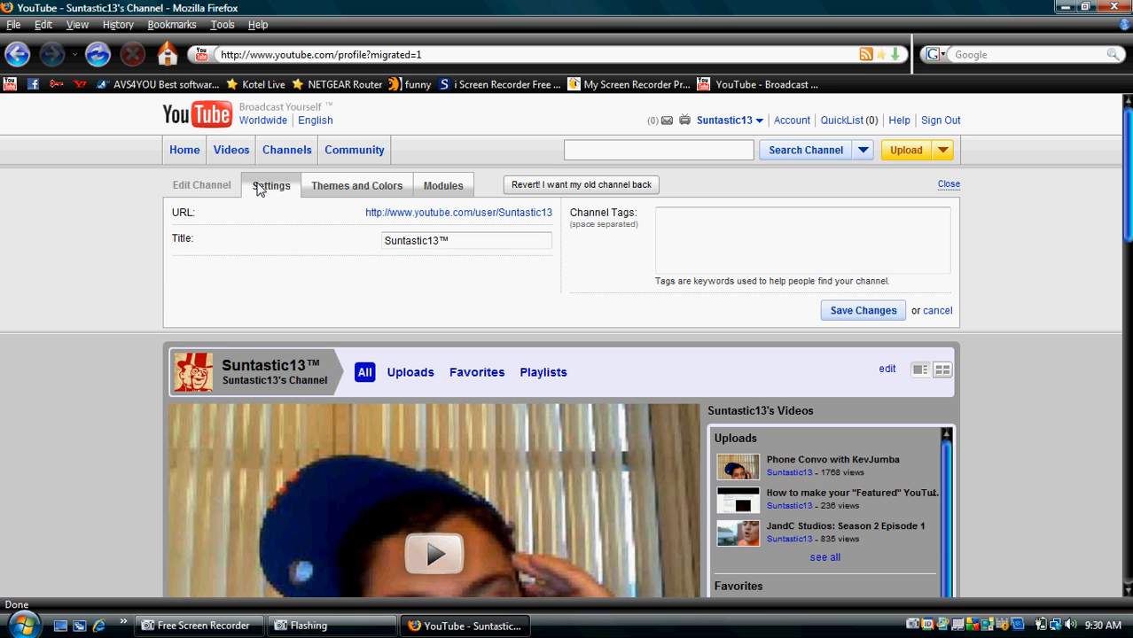
pyautogui.moveTo(337, 192)
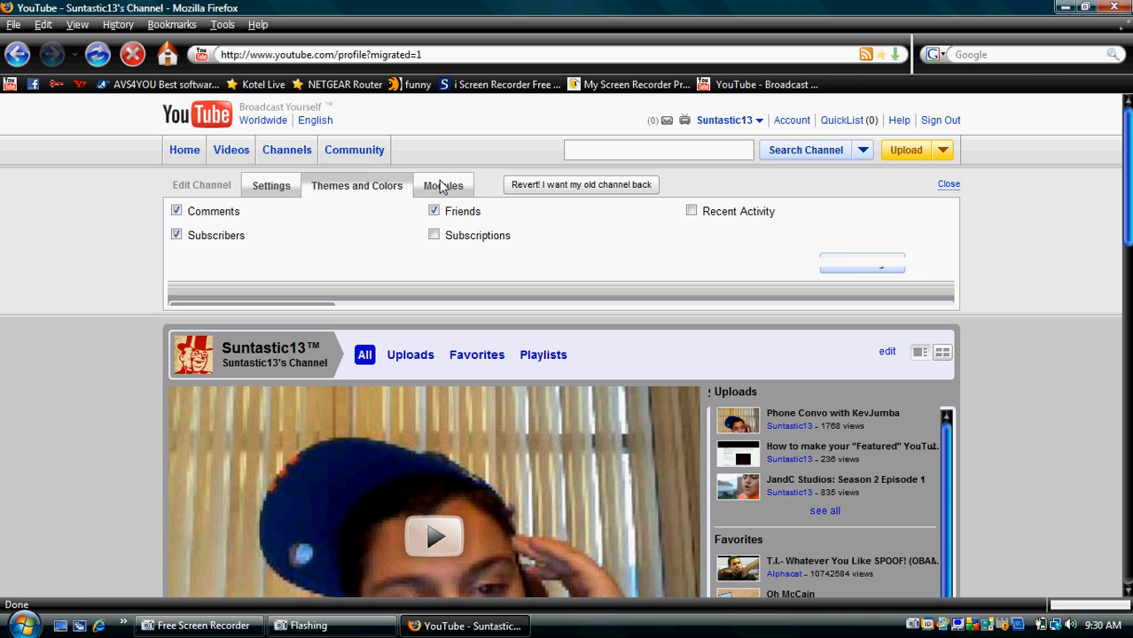
pyautogui.click(443, 185)
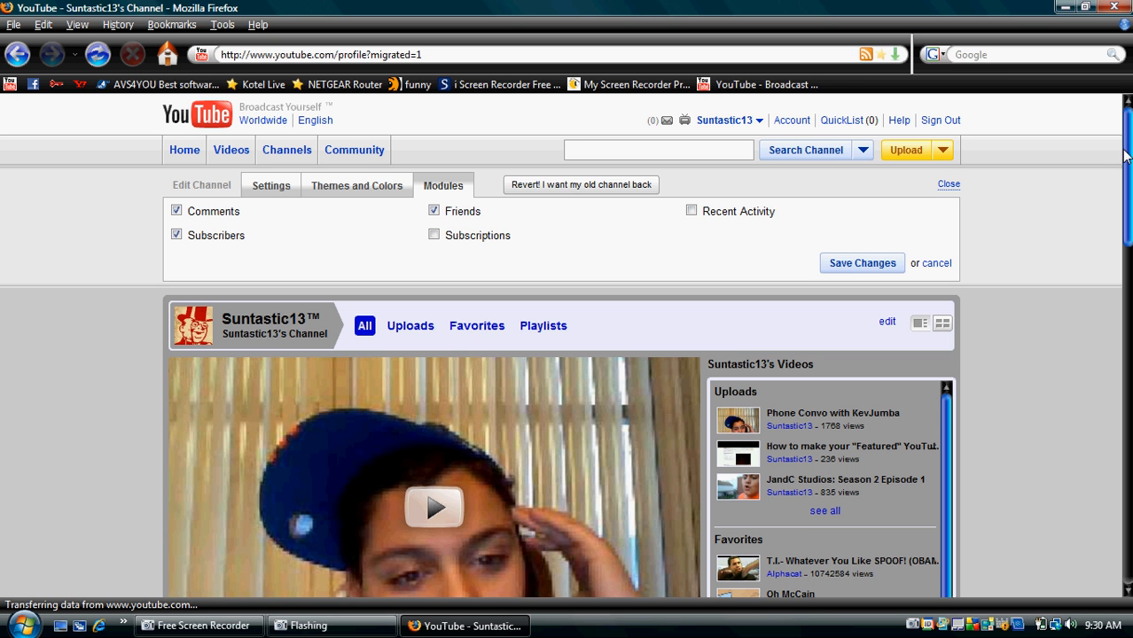
pyautogui.moveTo(727, 178)
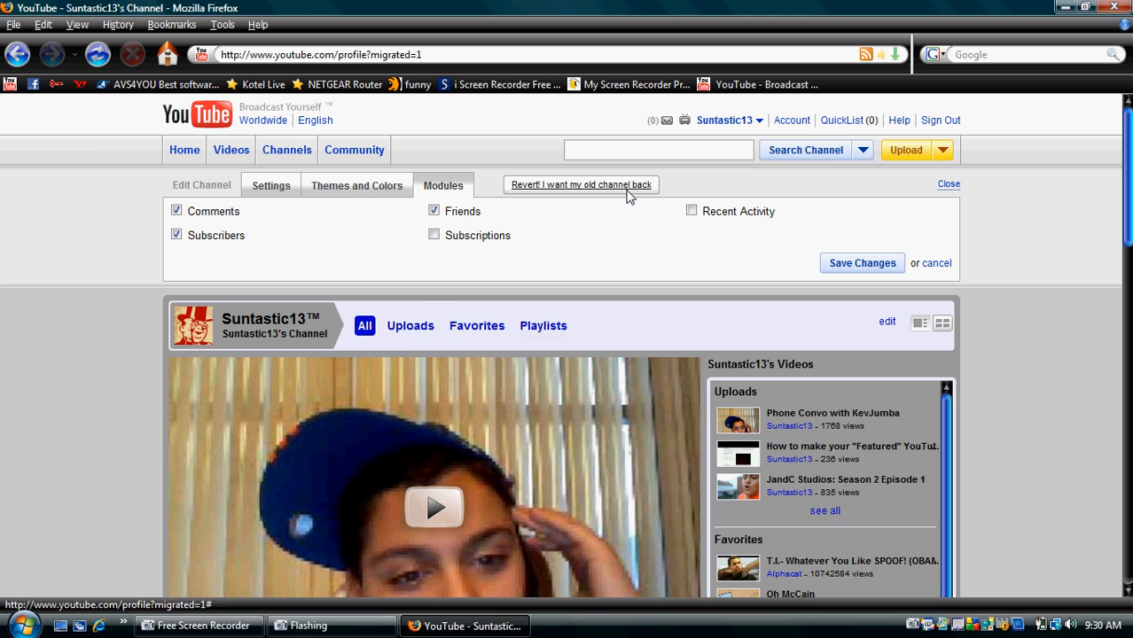
pyautogui.click(581, 184)
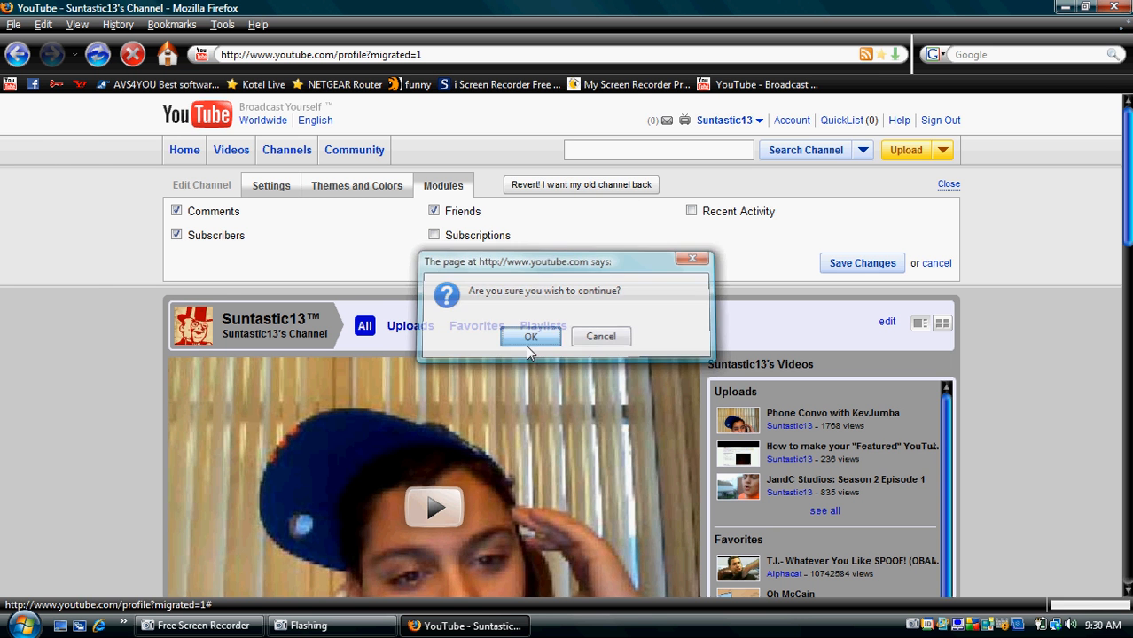
pyautogui.click(530, 336)
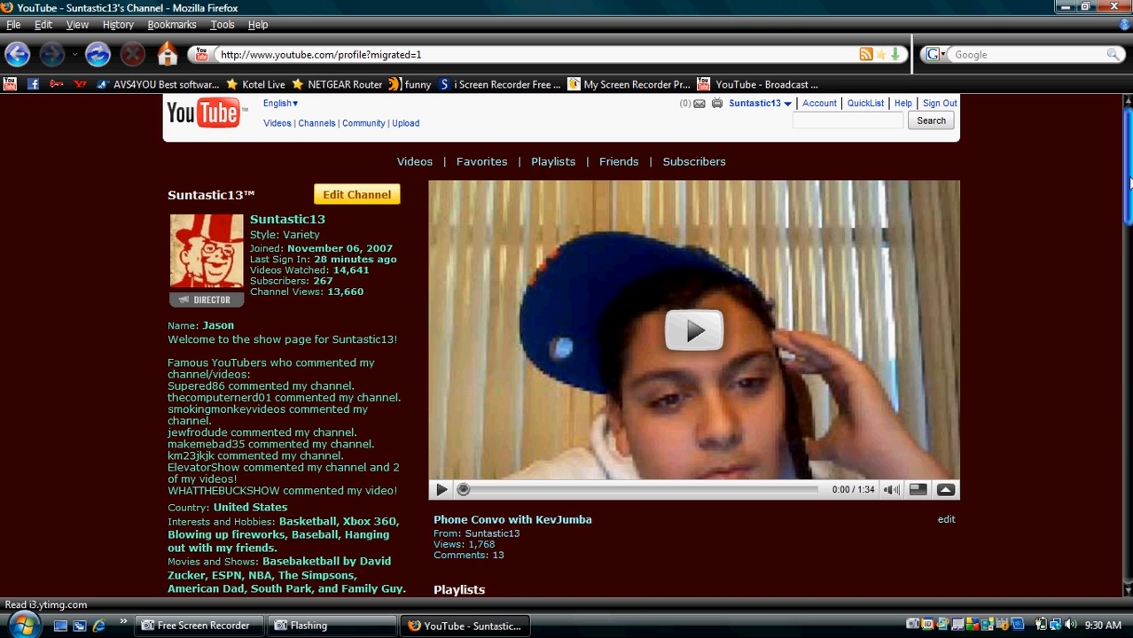
pyautogui.scroll(-3)
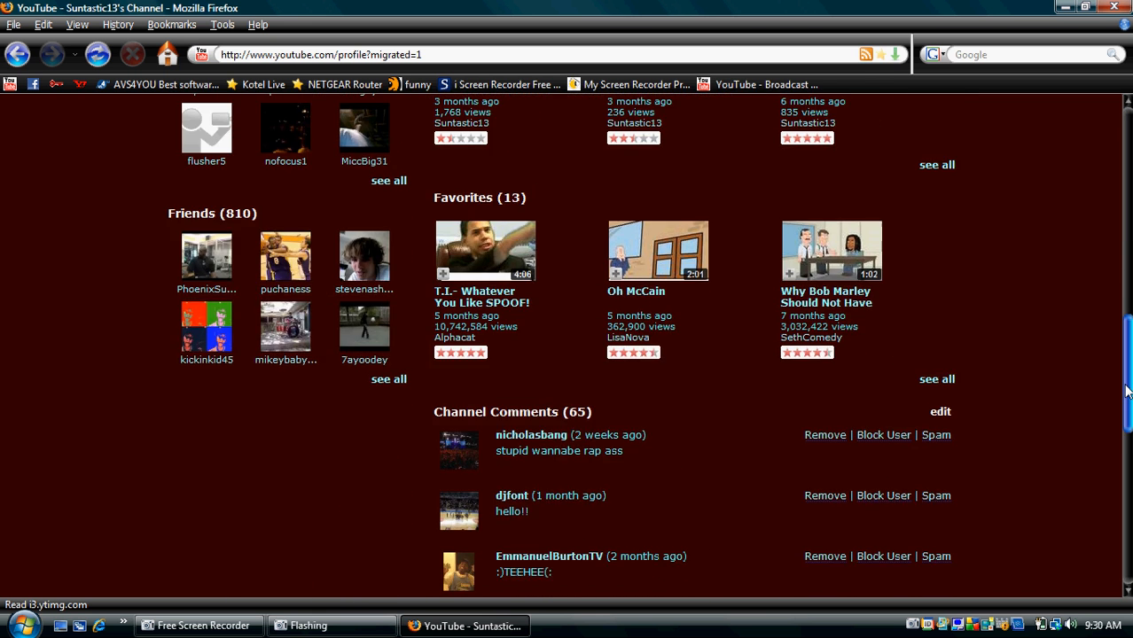
pyautogui.scroll(3)
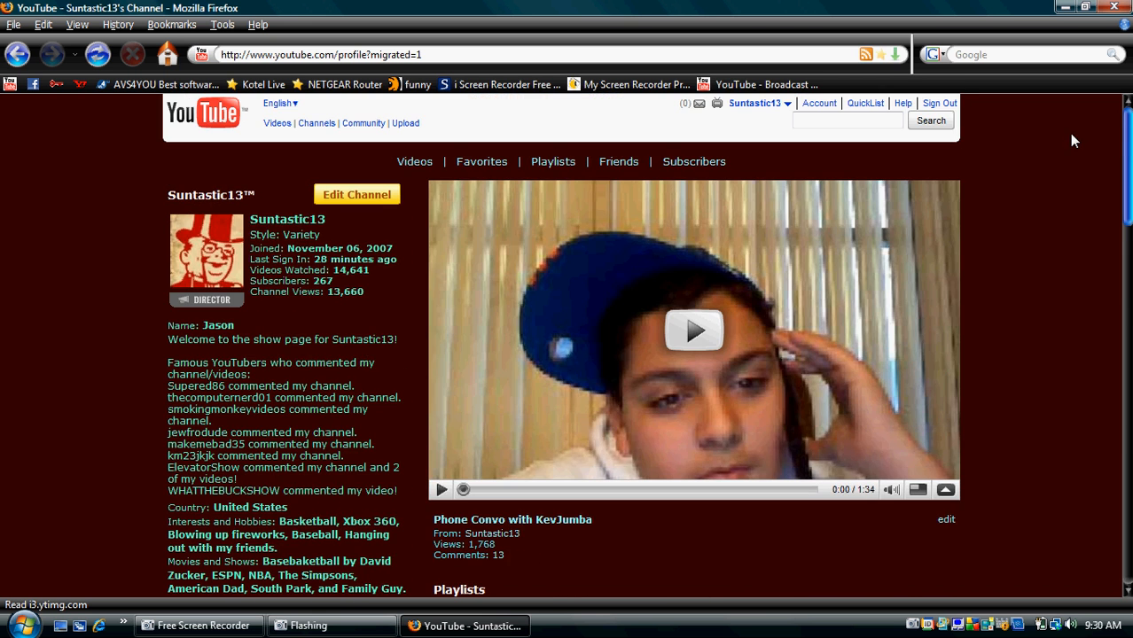